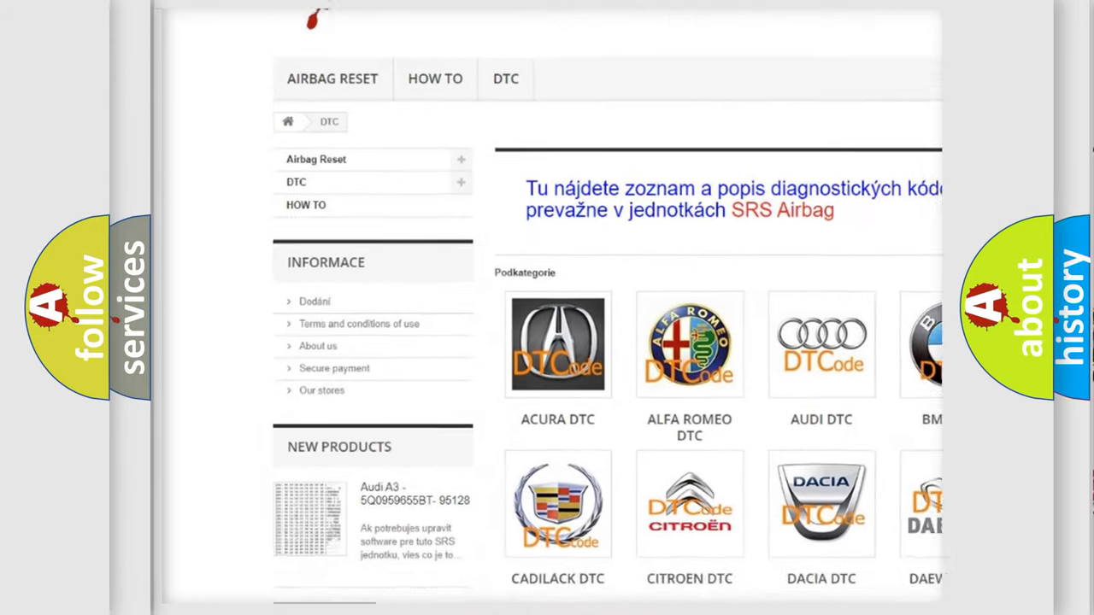
scroll("down", 3)
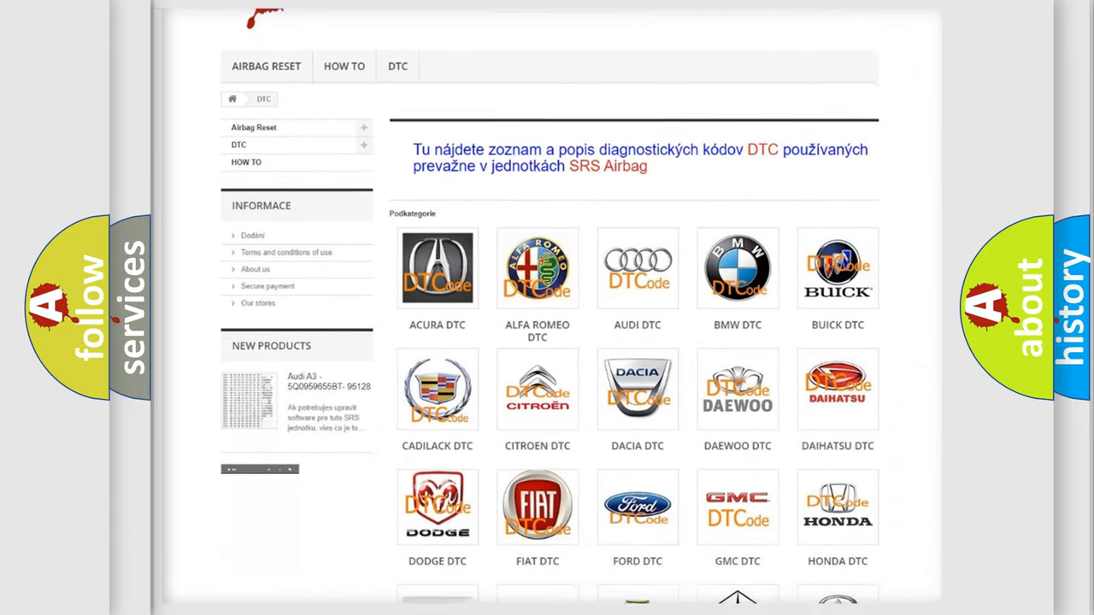
scroll("down", 3)
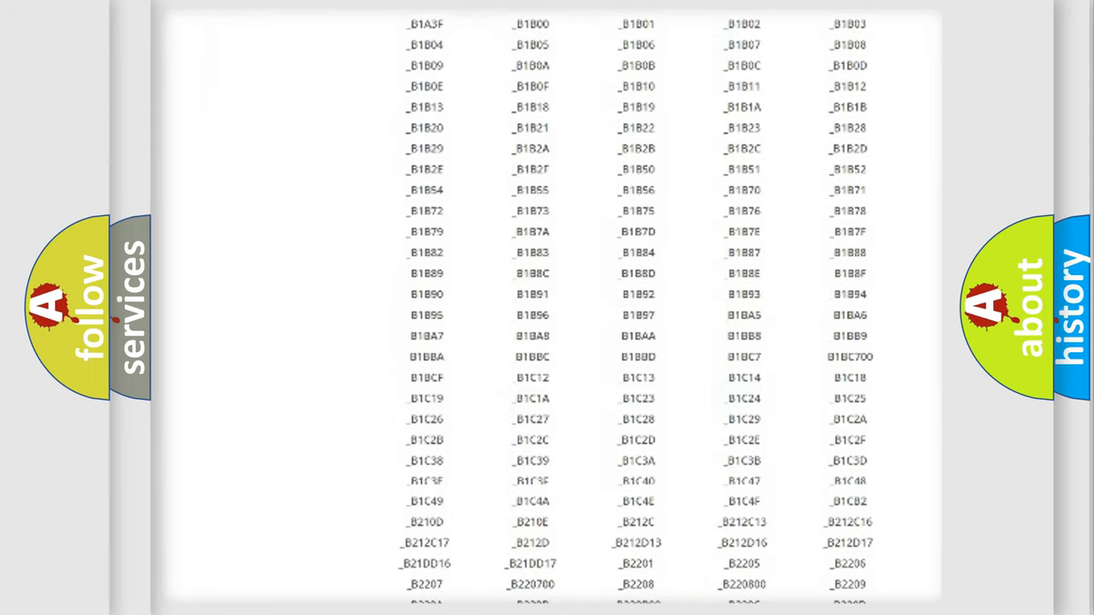
scroll("down", 3)
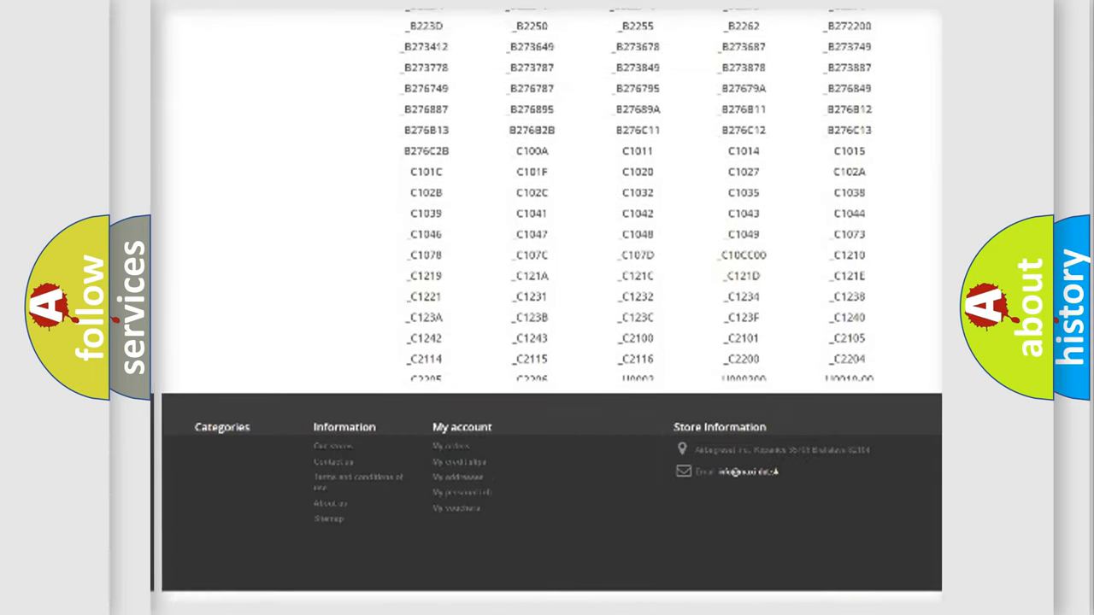